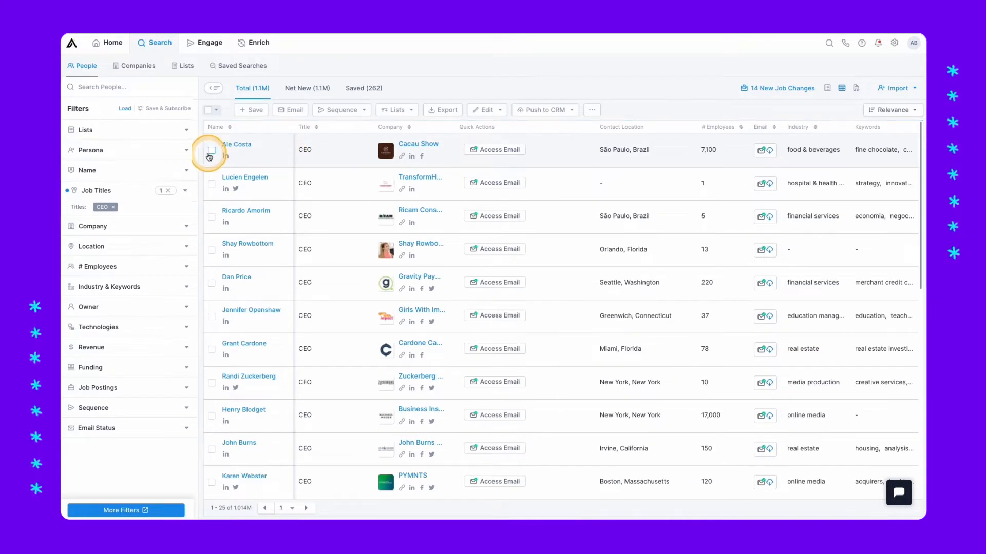
- Open the Sales List 2022 contacts and select two leads to email
left_click(211, 216)
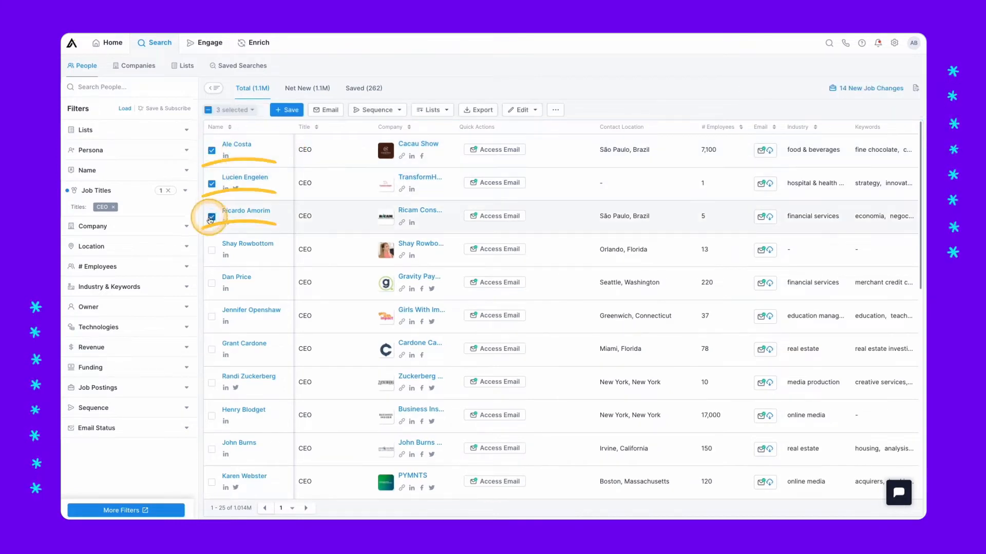
left_click(183, 65)
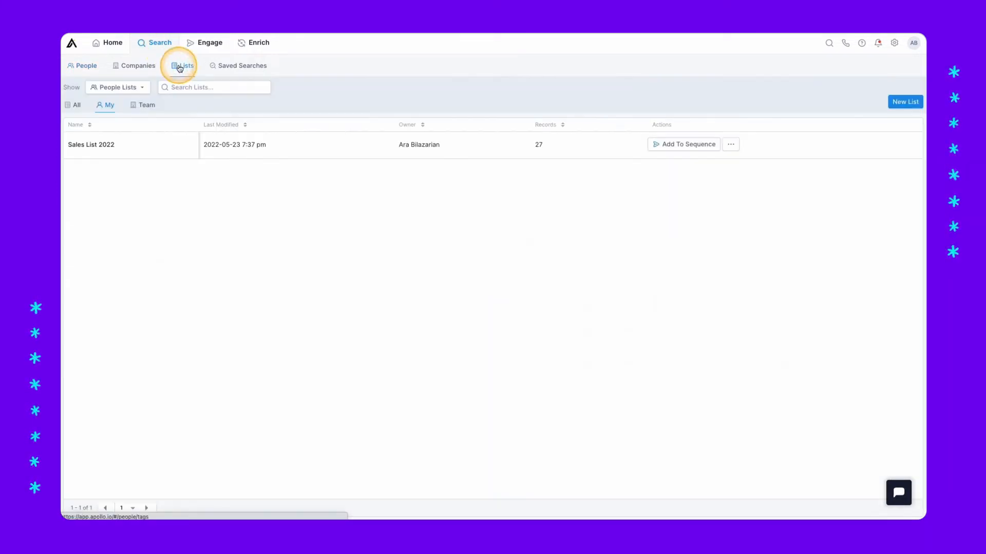
left_click(90, 144)
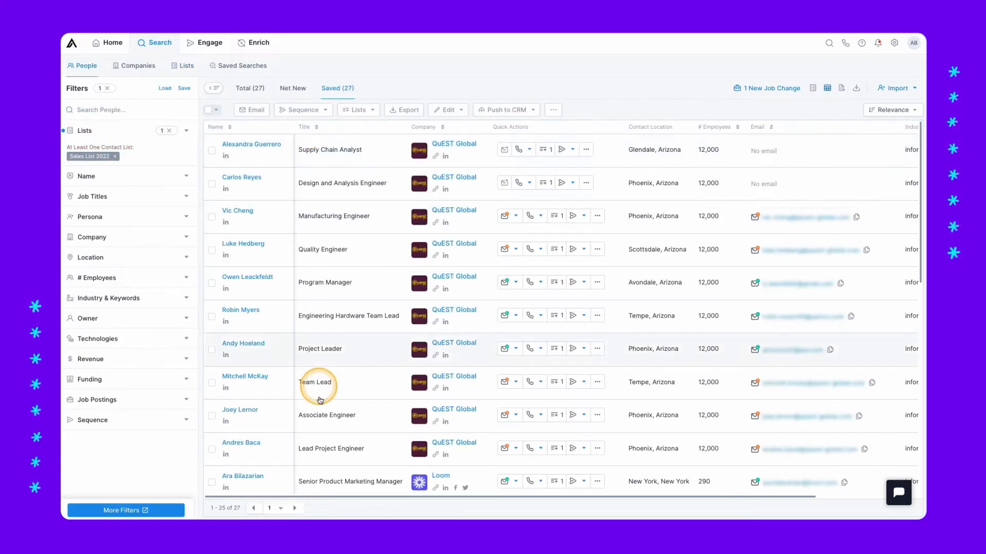
left_click(211, 150)
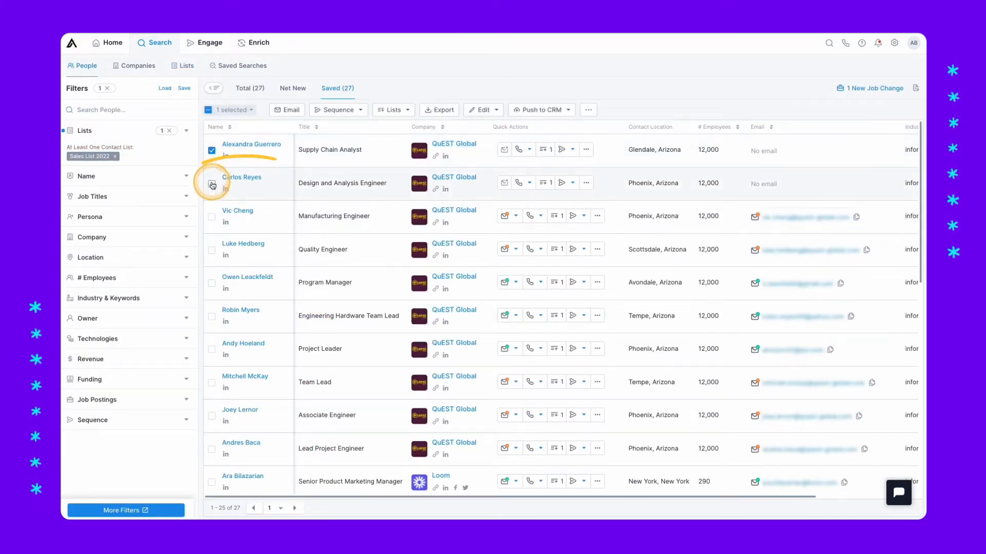
left_click(212, 216)
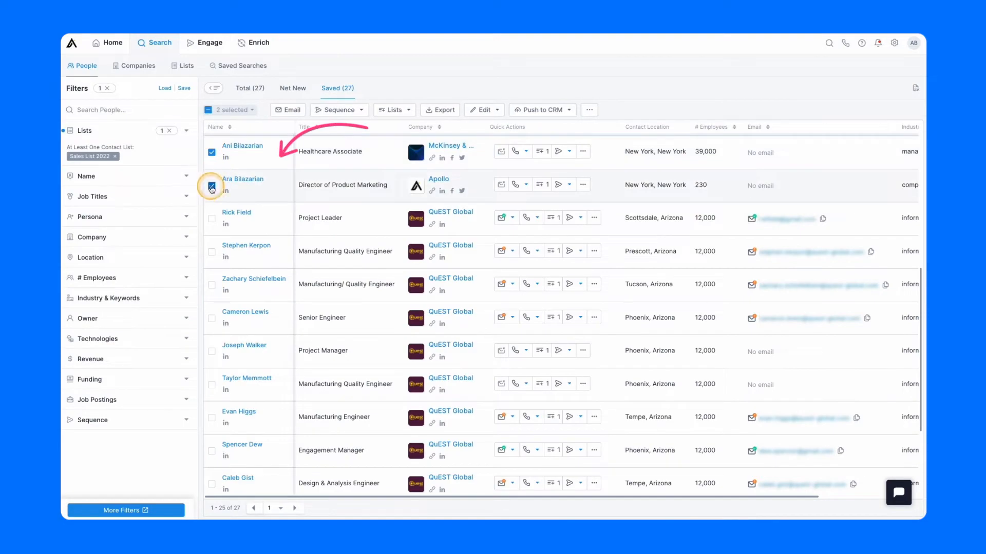
- Start a bulk email with the text 'Hope to Con' and insert the company snippet
left_click(288, 109)
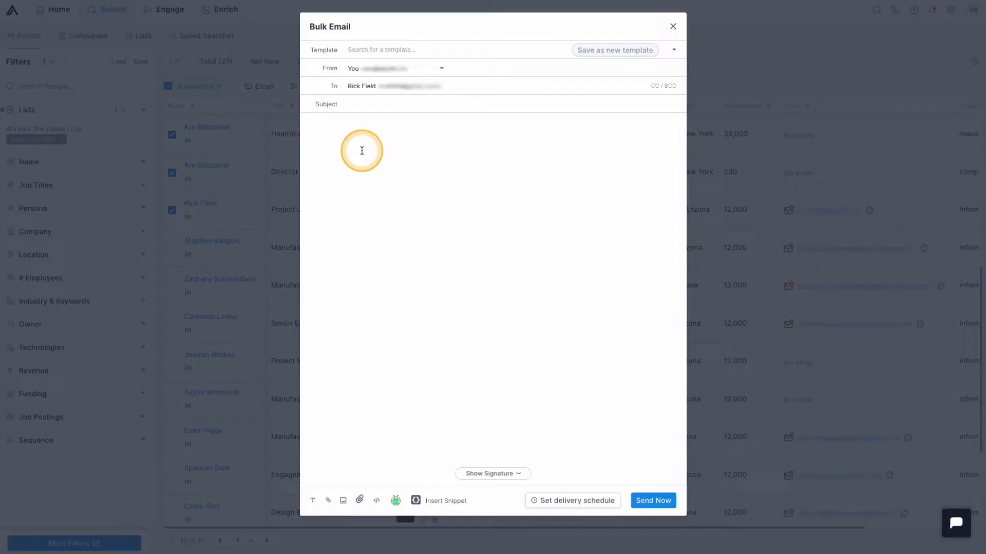
type("Hope to Connect")
type("Hi")
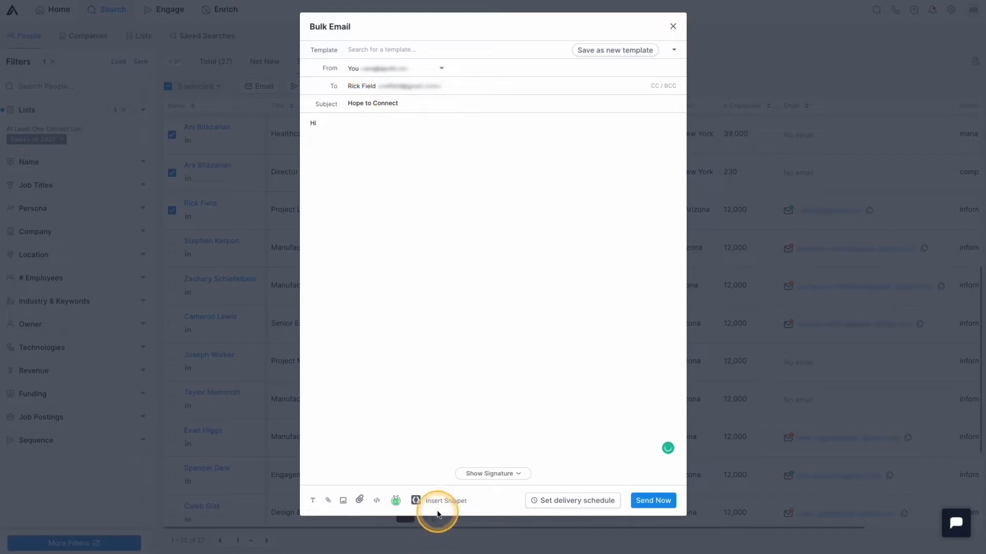
left_click(438, 501)
type("I see you work at")
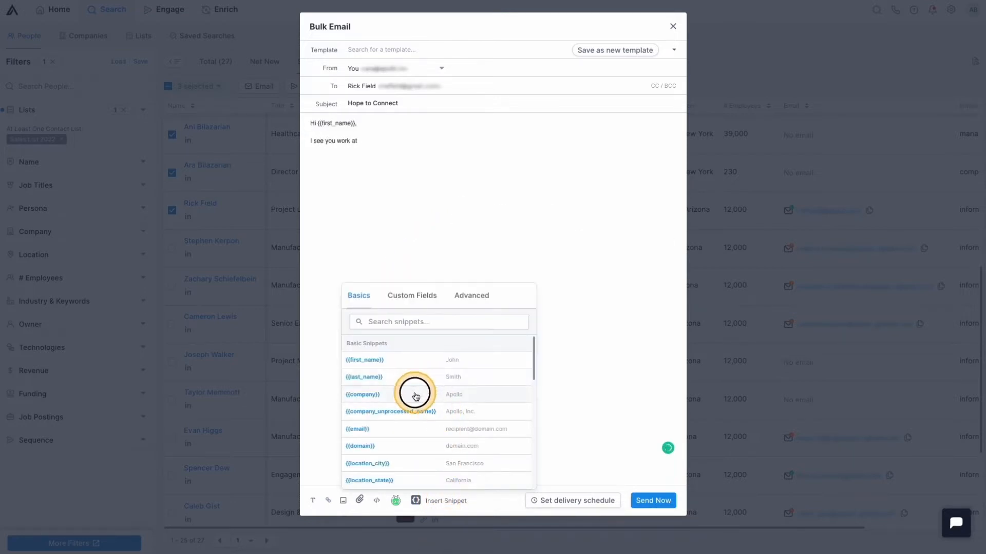
left_click(363, 394)
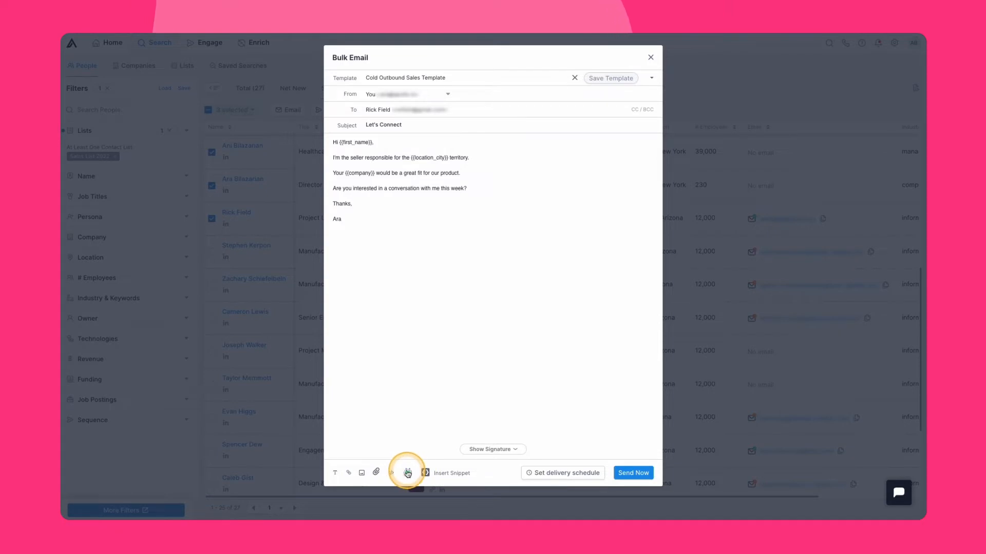
- Share the existing Vidyard Recording into the bulk email from the video options
left_click(407, 473)
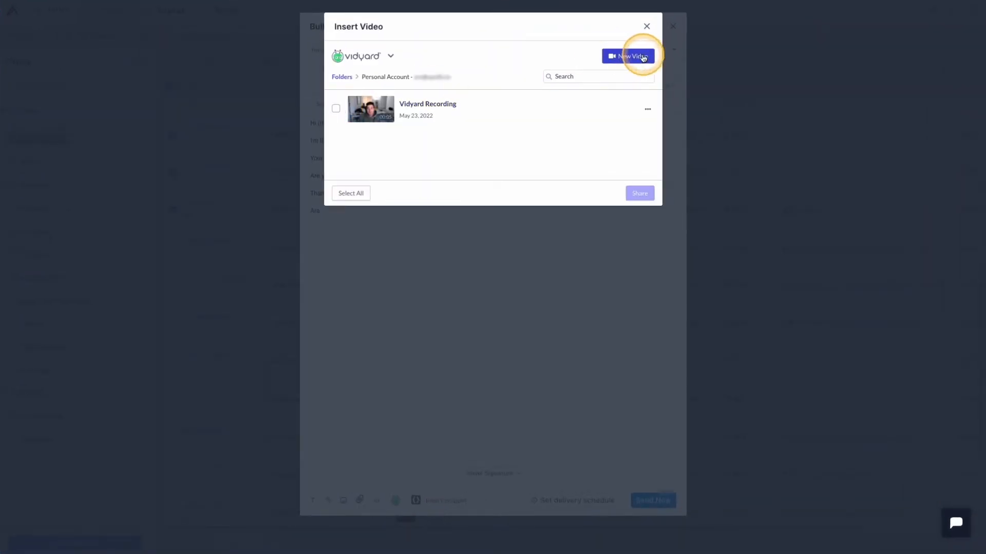
left_click(627, 56)
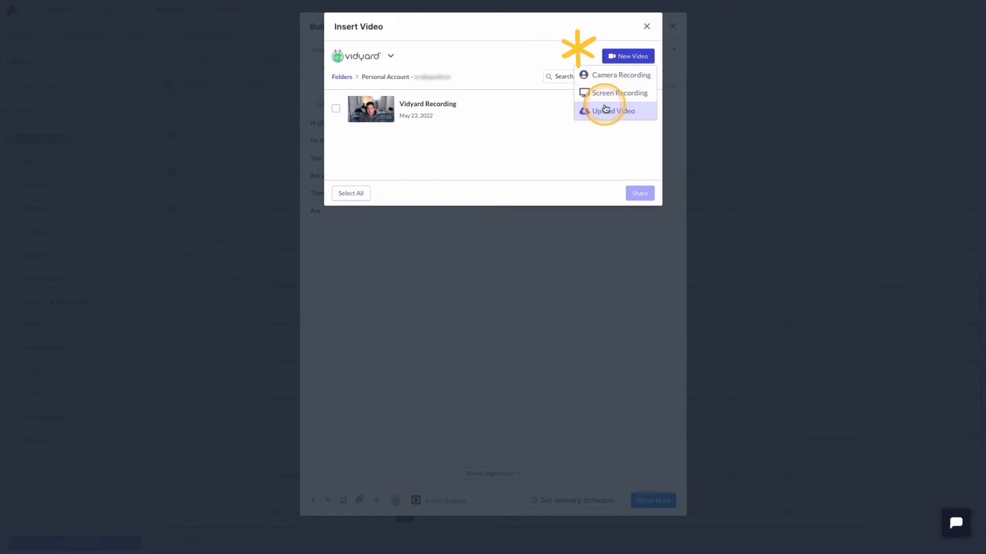
left_click(336, 109)
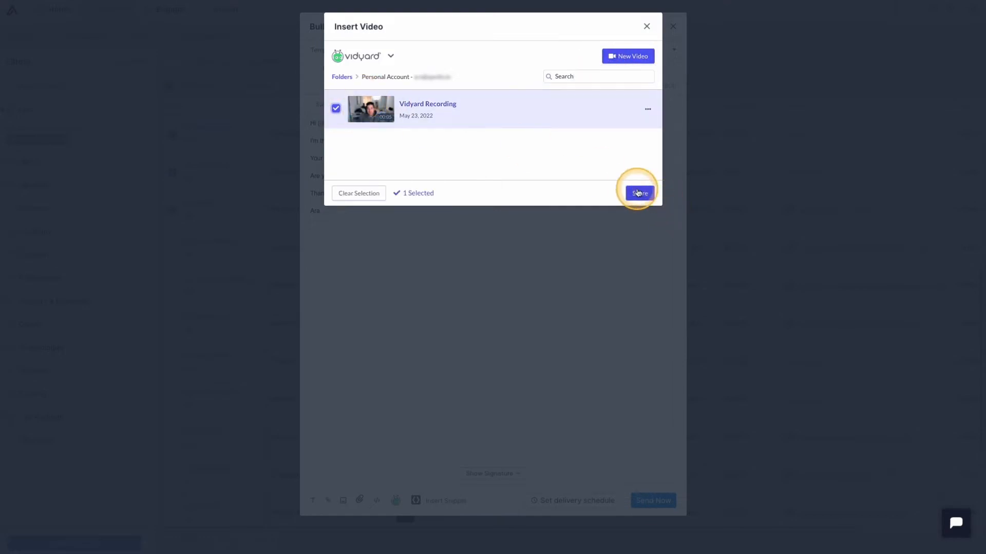
left_click(638, 193)
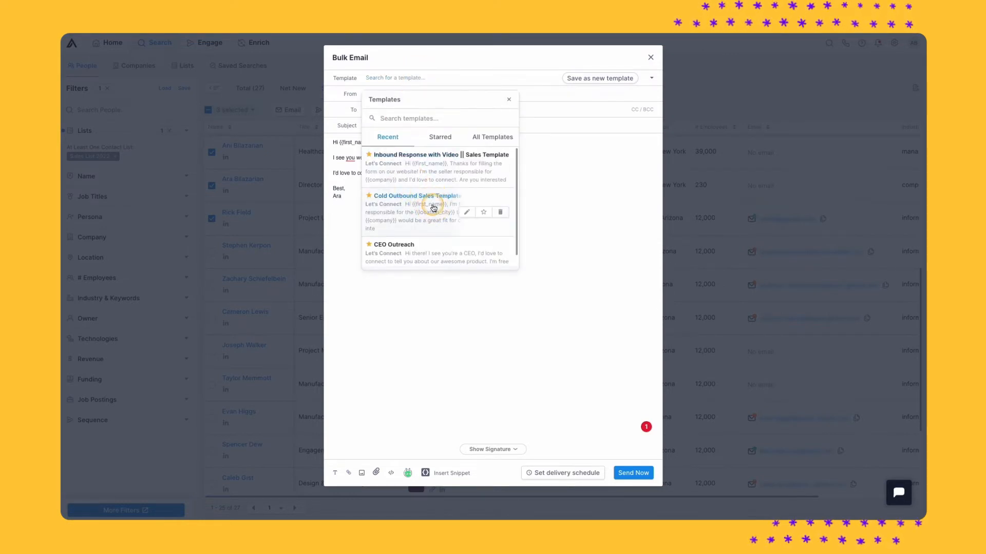
- Apply the Cold Outbound Sales Template to the bulk email
left_click(412, 196)
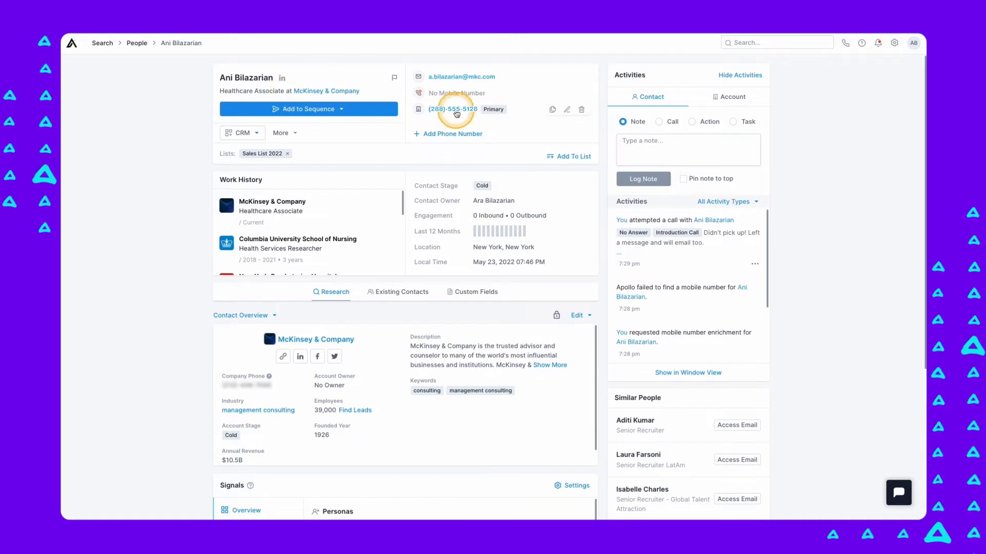
left_click(452, 109)
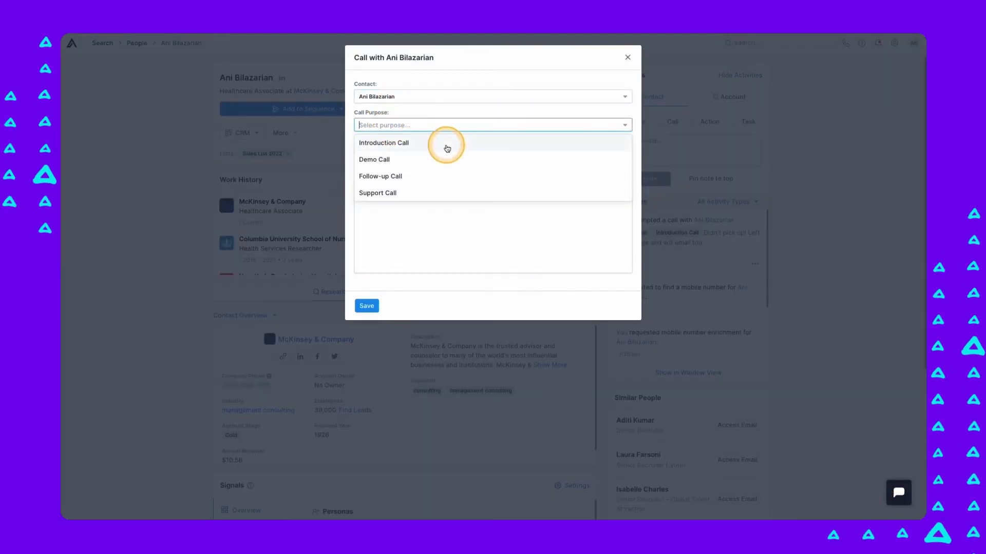
left_click(384, 143)
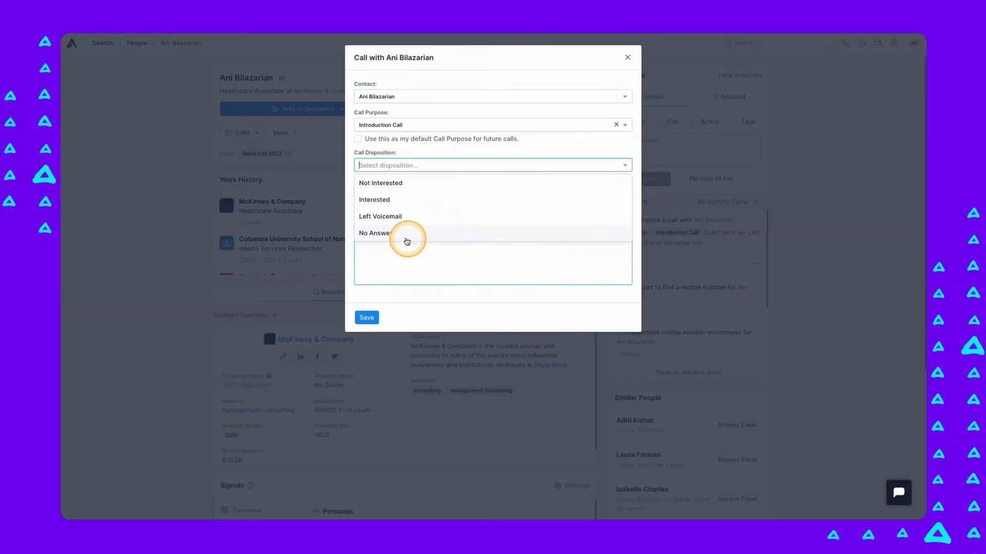
left_click(375, 232)
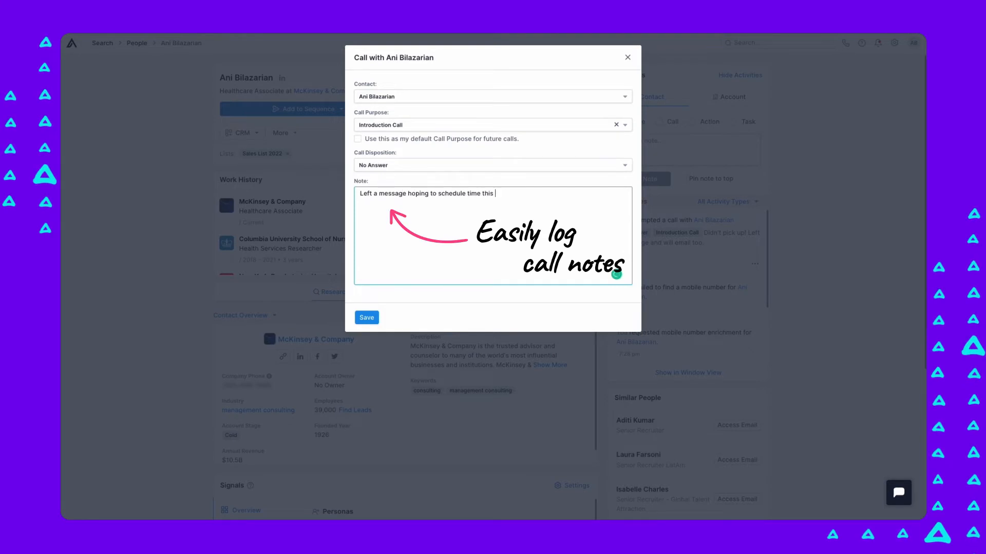
left_click(367, 317)
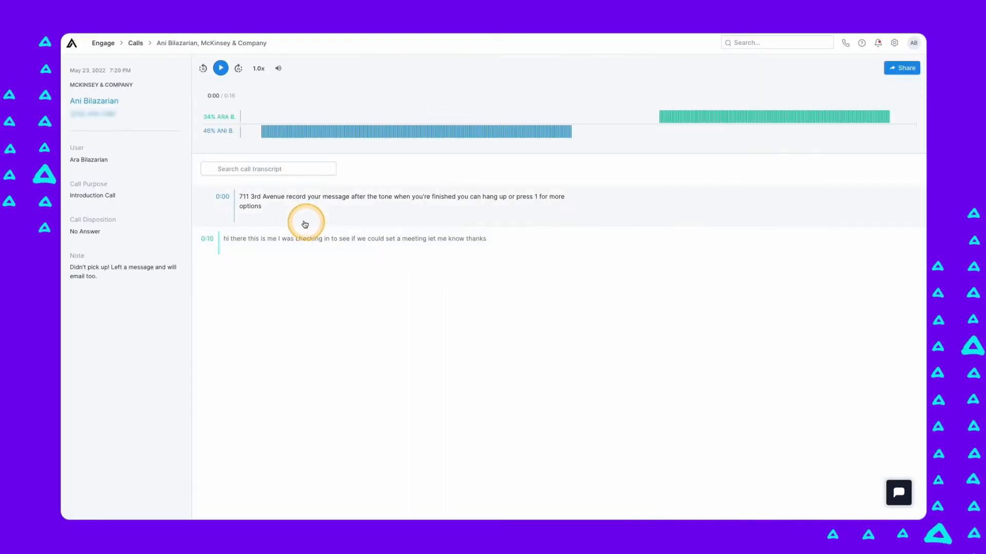
mouse_move(410, 246)
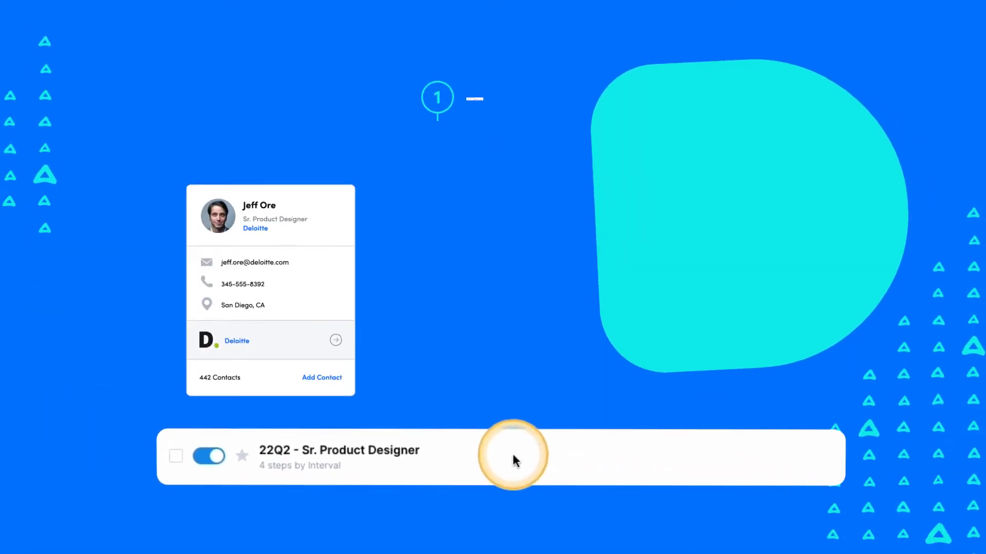
- Open Sales Sequence 2022 from the Sequences list
left_click(512, 456)
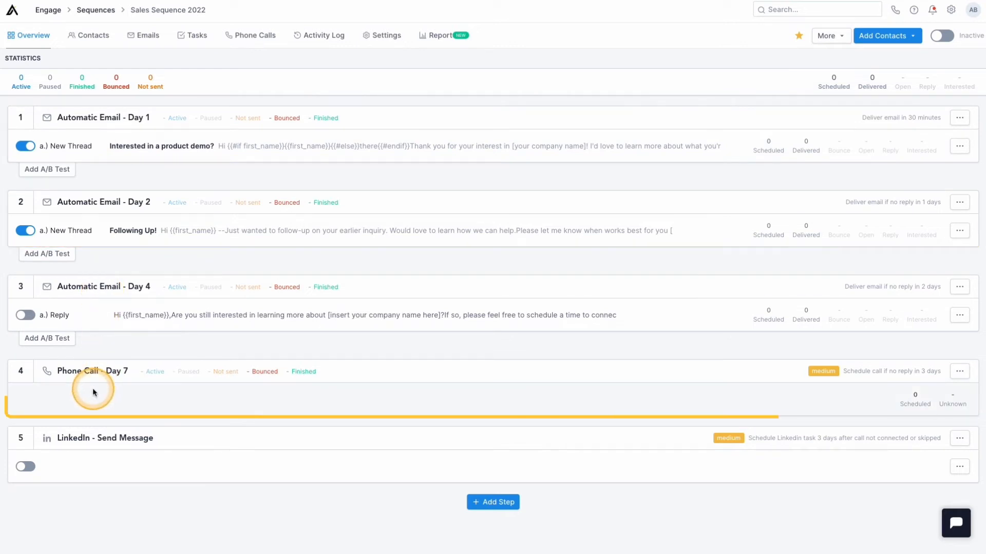
left_click(93, 457)
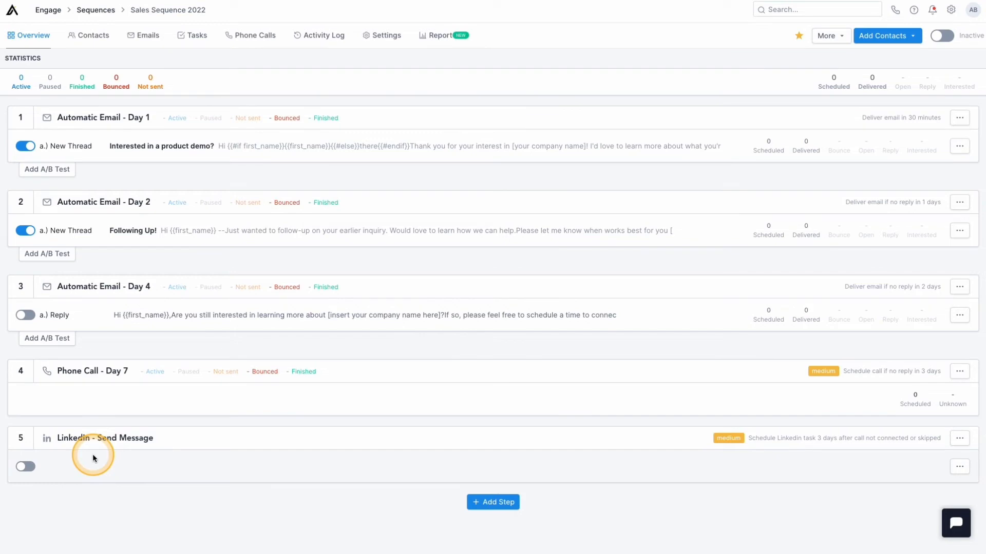
left_click(96, 9)
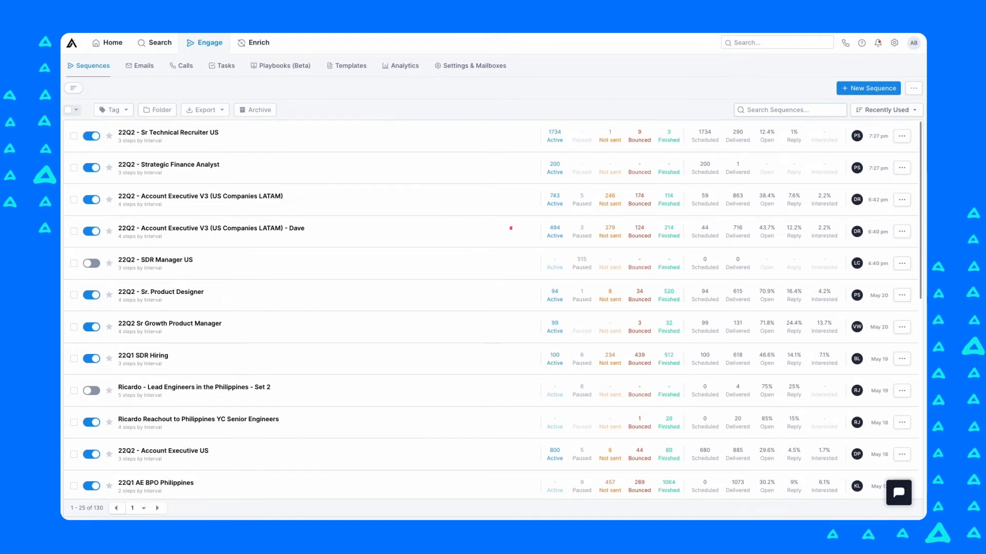
left_click(167, 132)
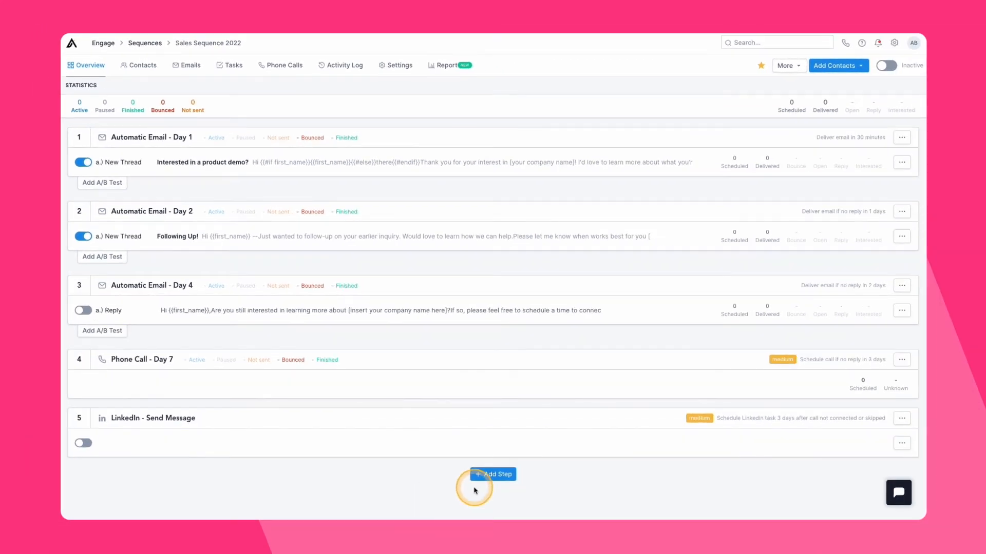
- Browse the sequence step types, including action item, then list only the starred sequences
left_click(493, 474)
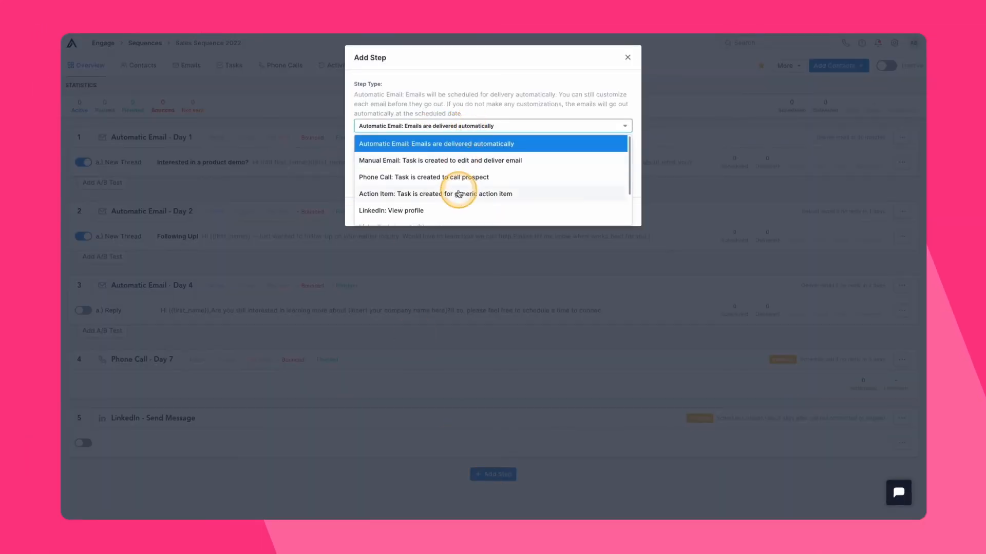
scroll("down", 3)
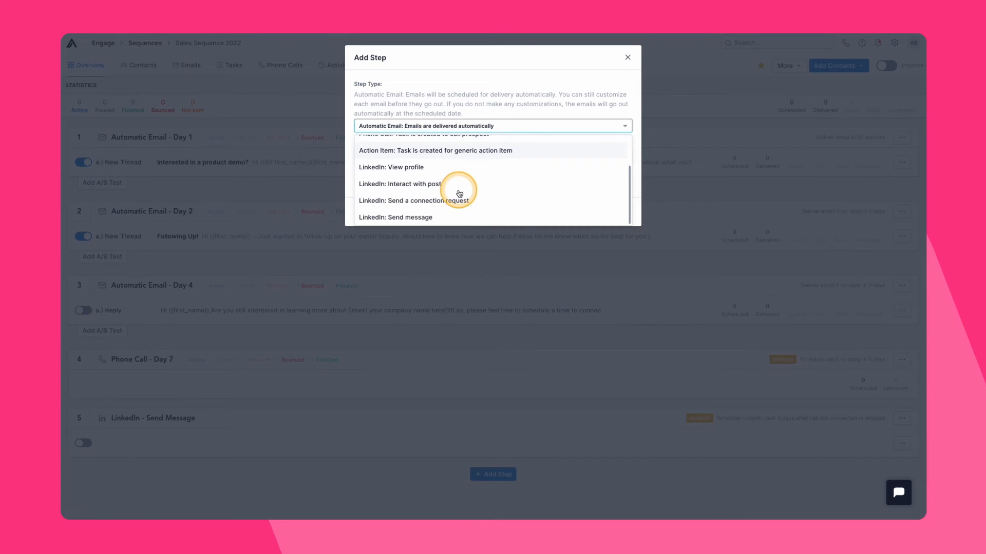
mouse_move(442, 151)
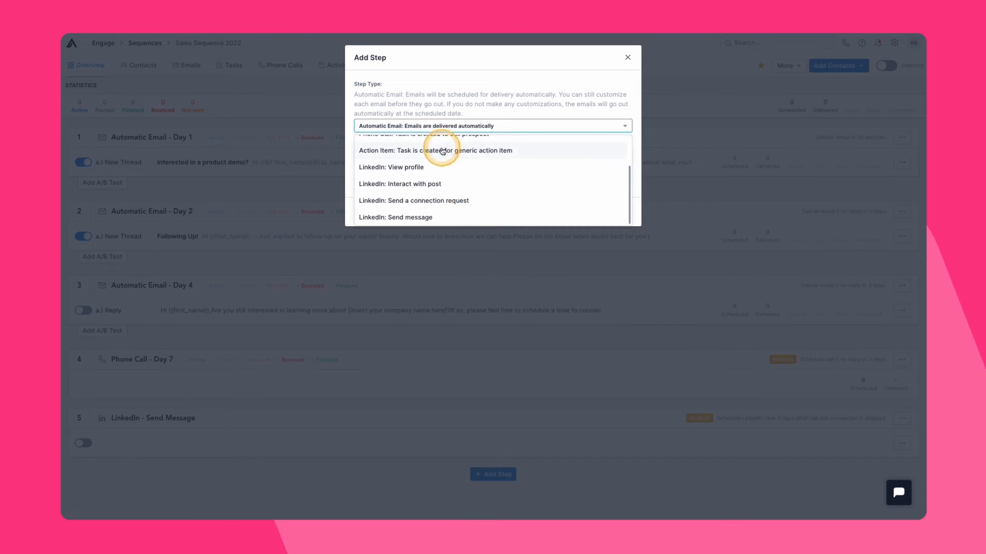
left_click(627, 57)
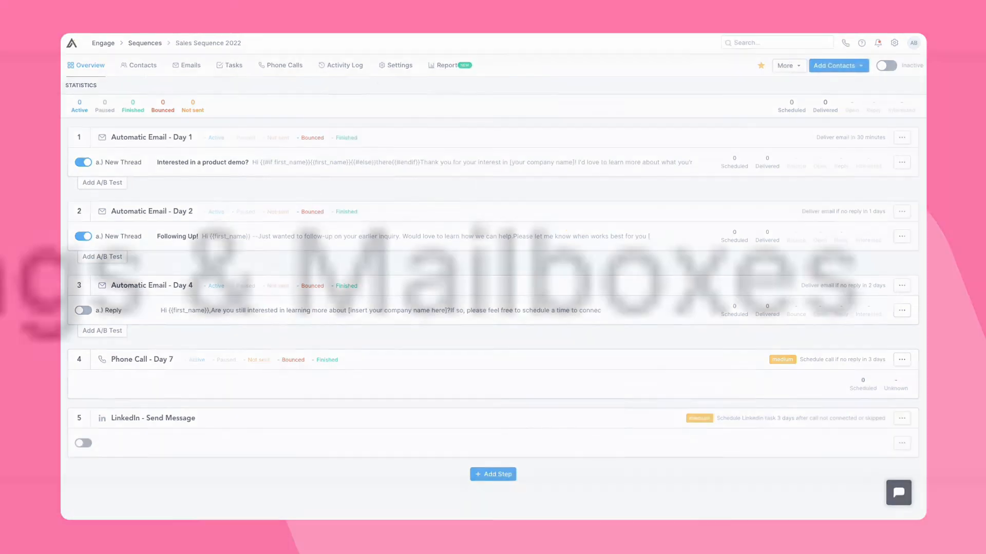
left_click(145, 43)
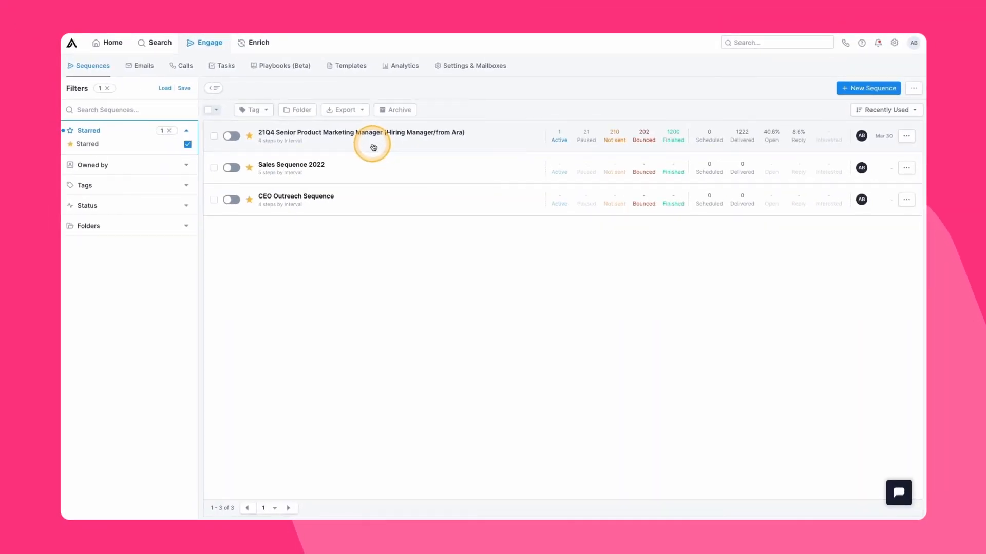
- Open the 21Q4 Senior Product Marketing Manager sequence
left_click(367, 133)
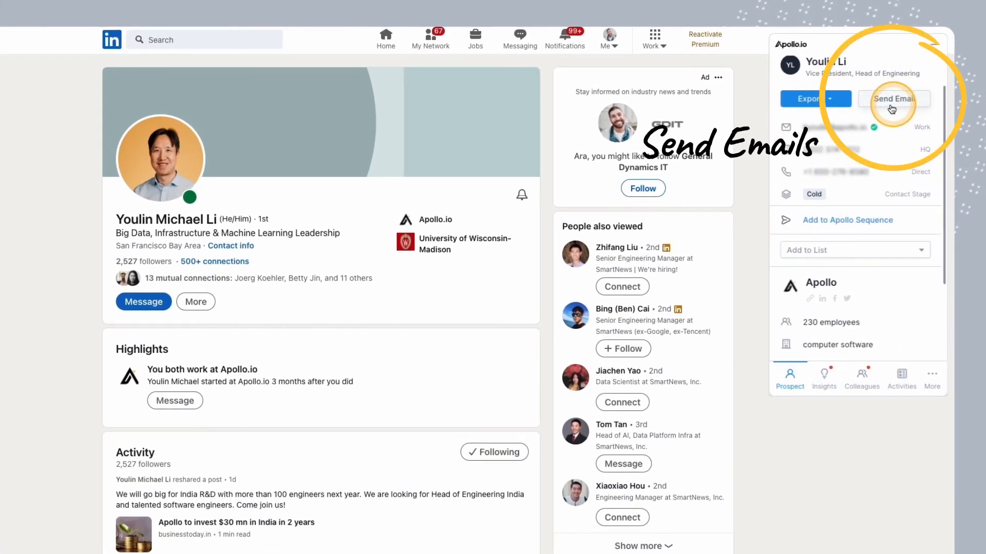
mouse_move(862, 223)
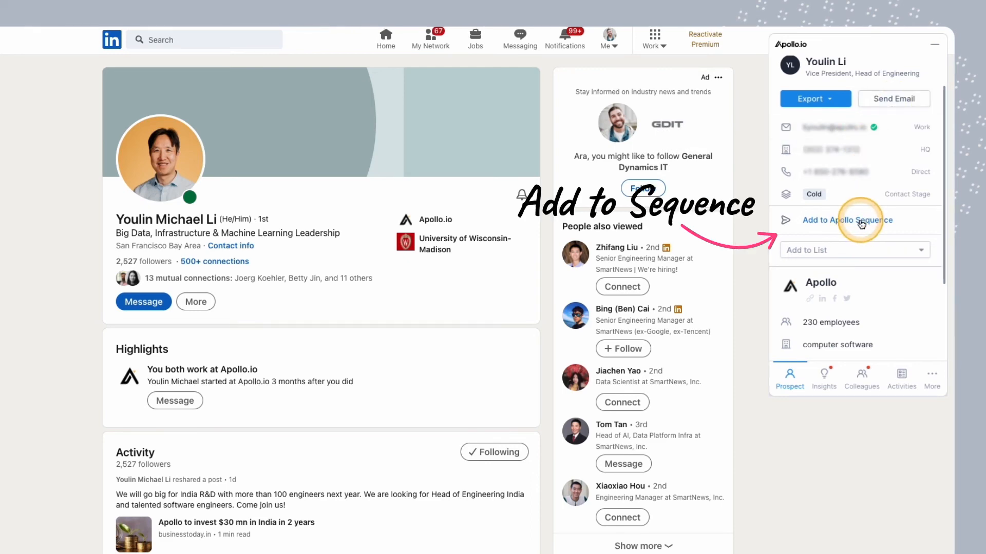
- Enroll the LinkedIn prospect in Sales Sequence 2022 and show Apollo's Gmail email settings
left_click(846, 221)
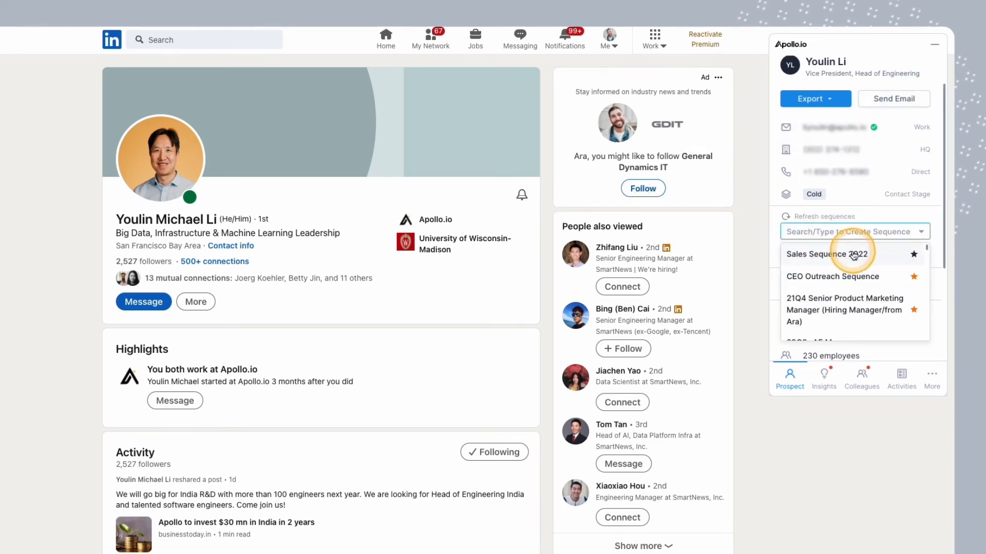
left_click(827, 254)
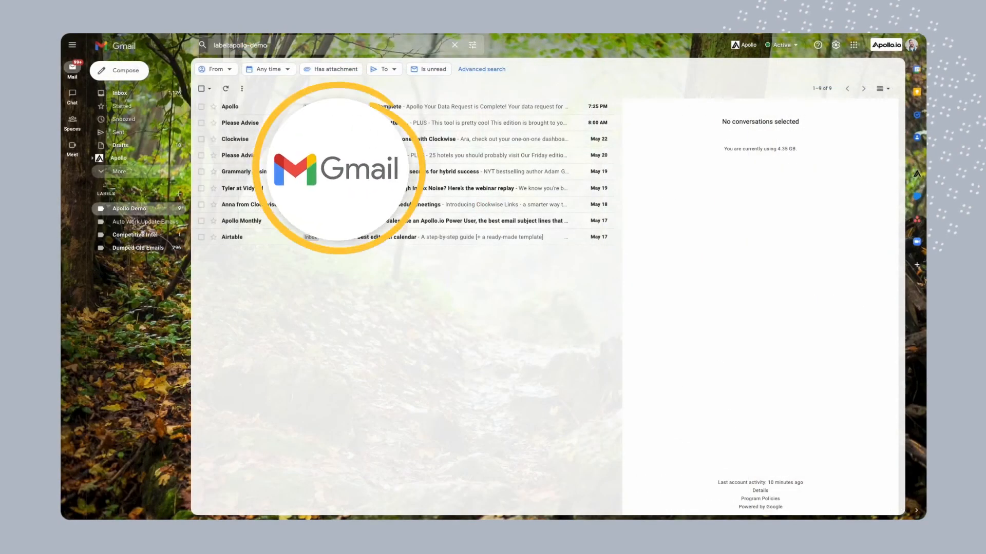
left_click(747, 45)
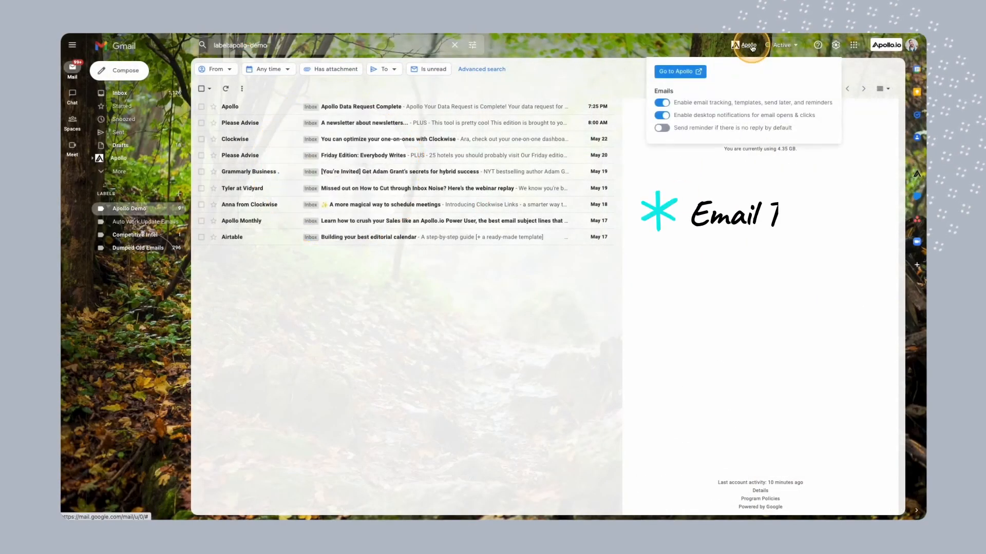